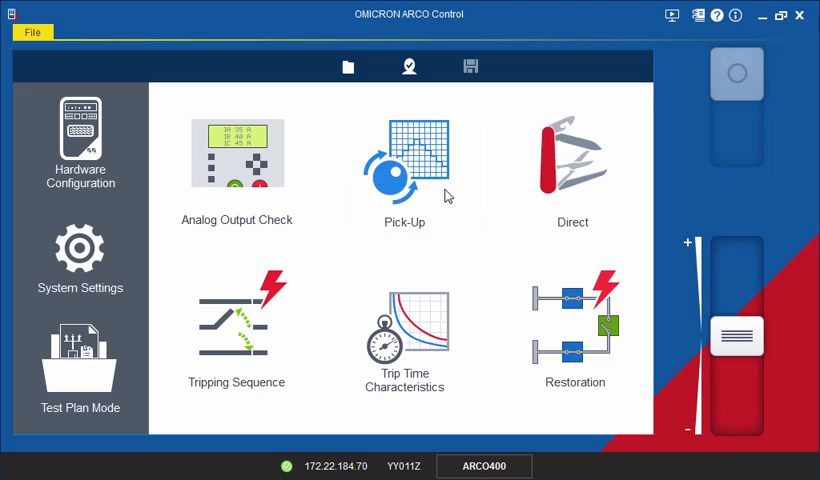
Start a Pick-Up test with Current pick-up as the function and move to its fault settings
{"action": "left_click", "coordinate": [404, 160]}
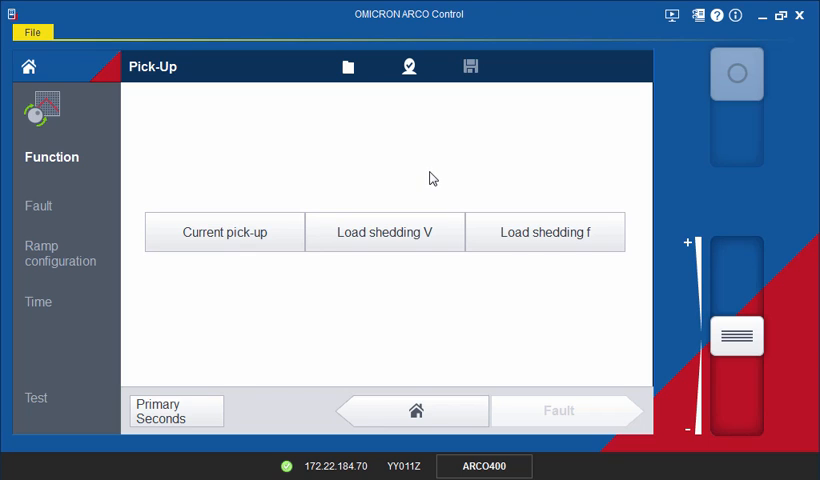
{"action": "left_click", "coordinate": [224, 232]}
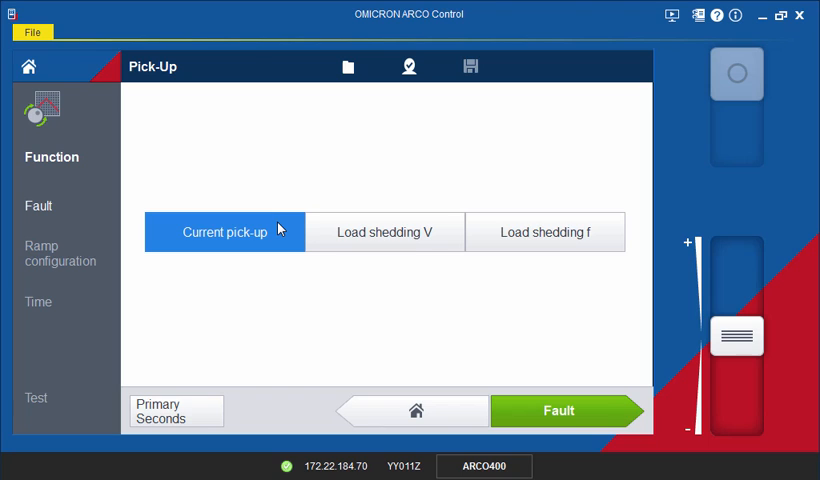
{"action": "mouse_move", "coordinate": [458, 328]}
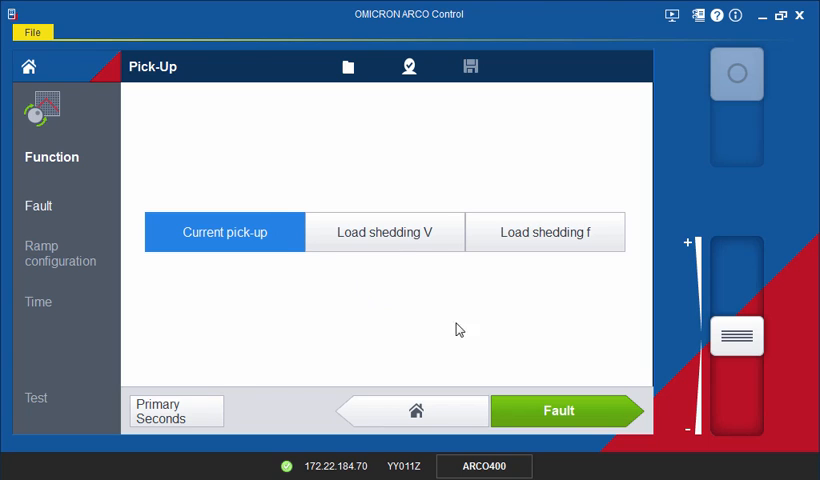
{"action": "left_click", "coordinate": [558, 412]}
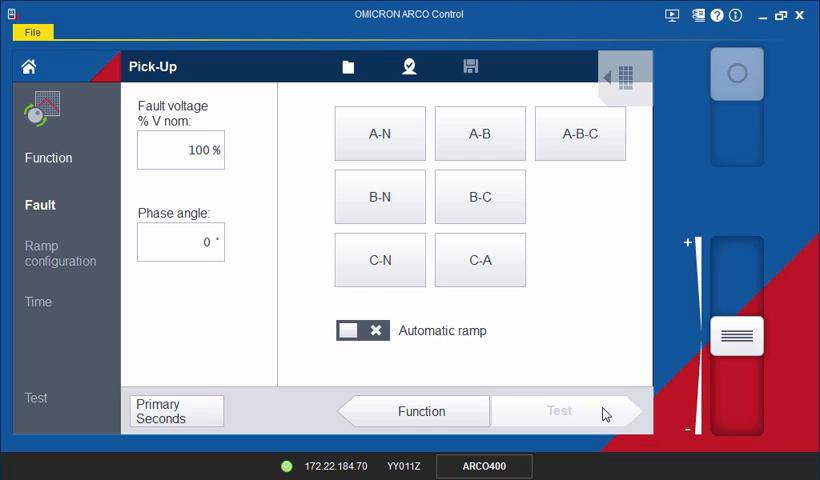
Choose the three-phase A-B-C fault loop with 30% of nominal as the fault voltage
{"action": "left_click", "coordinate": [480, 132]}
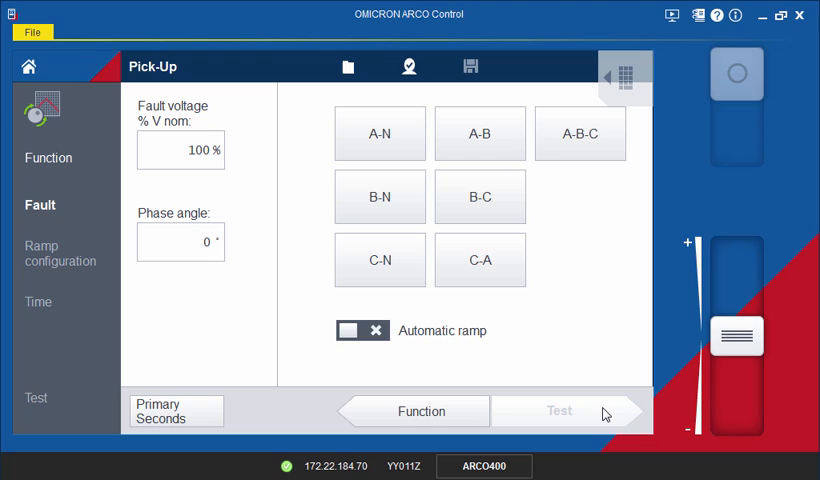
{"action": "mouse_move", "coordinate": [612, 292]}
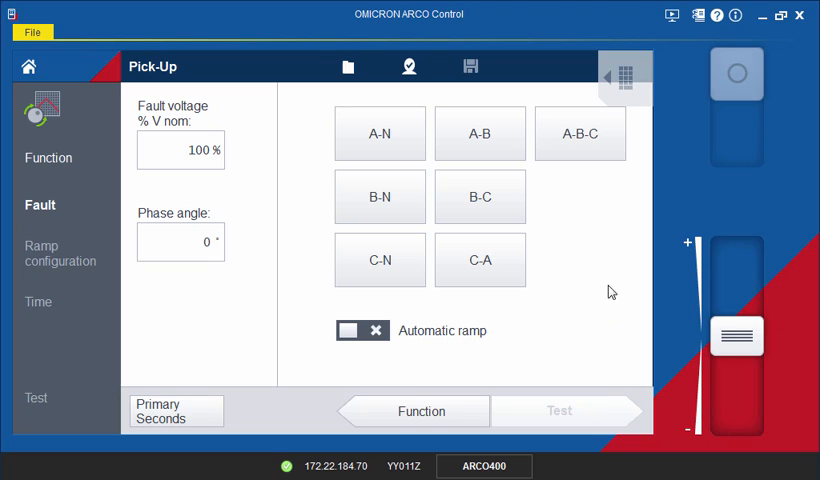
{"action": "left_click", "coordinate": [580, 132]}
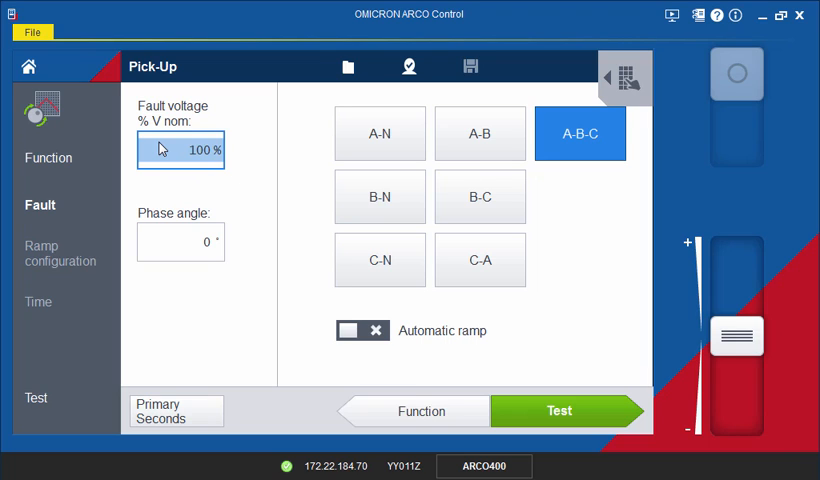
{"action": "type", "text": "30"}
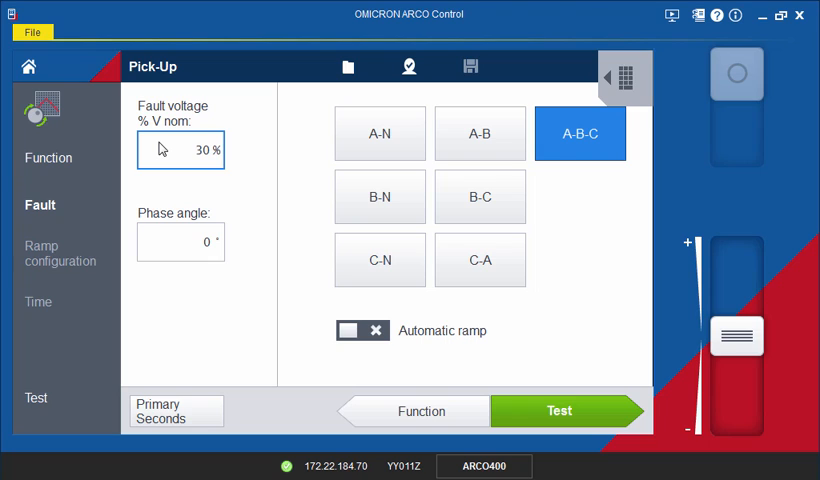
{"action": "left_click", "coordinate": [180, 242]}
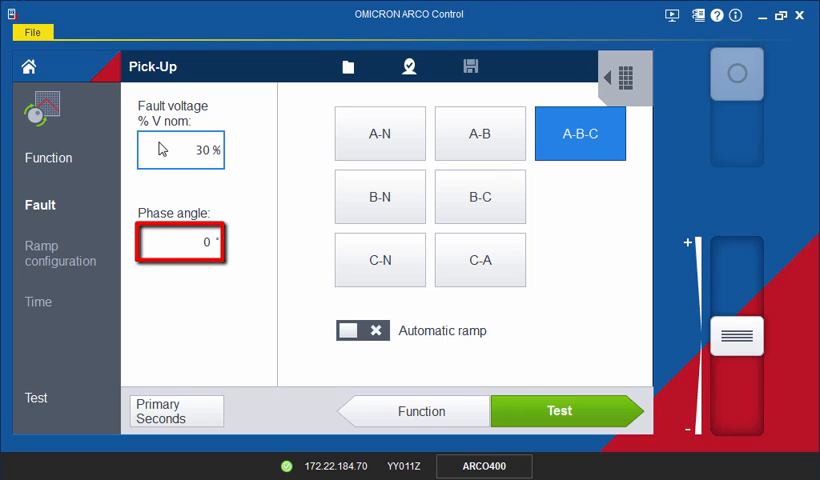
{"action": "left_click", "coordinate": [180, 150]}
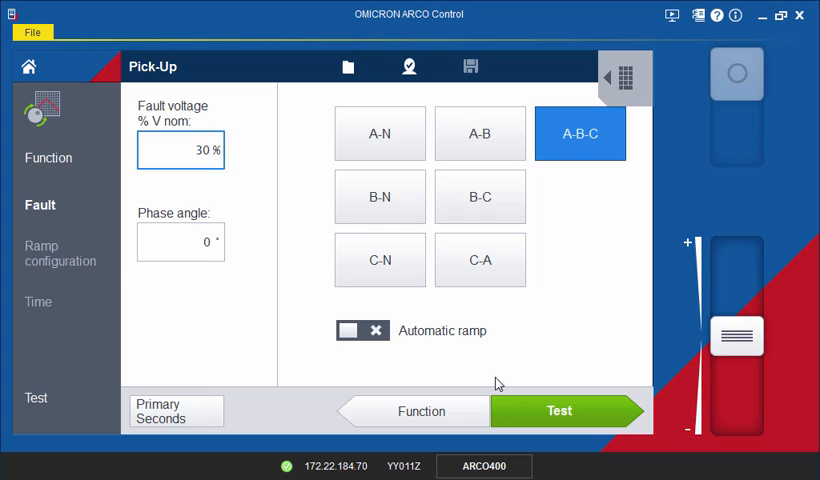
Keep the phase angle at 0° and switch on the automatic ramp
{"action": "left_click", "coordinate": [560, 410]}
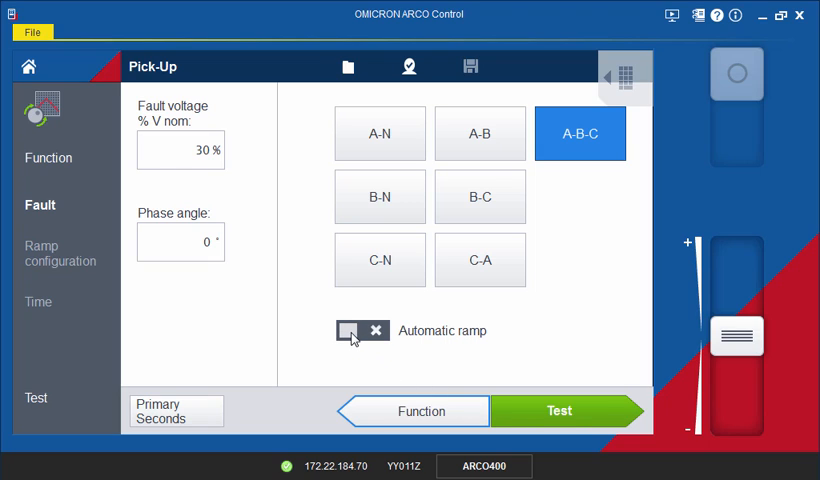
{"action": "left_click", "coordinate": [362, 330]}
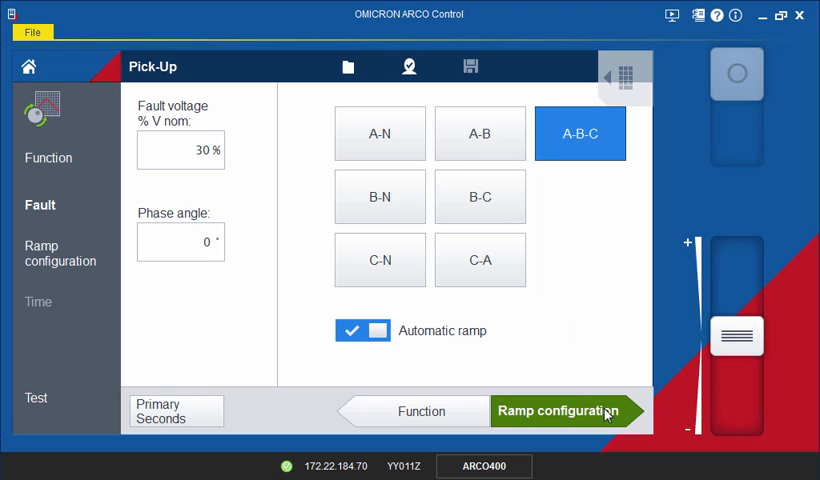
Show the ramp configuration with its 390–410 A range and 400 A pick-up value
{"action": "left_click", "coordinate": [558, 410]}
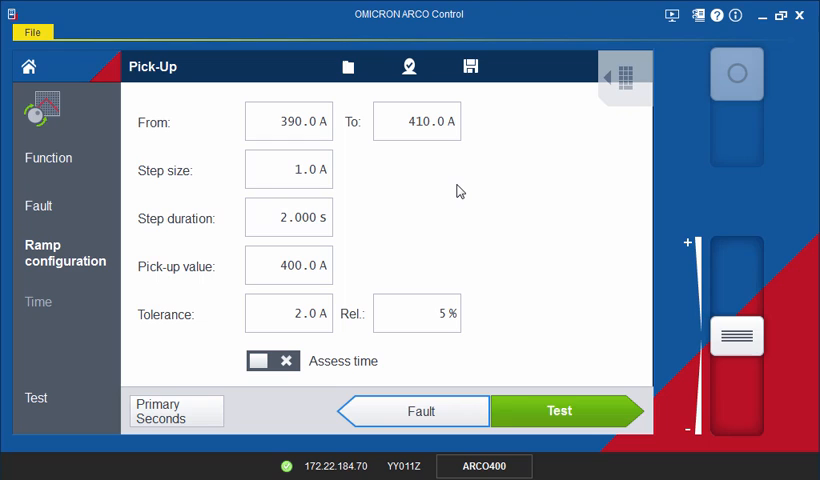
{"action": "mouse_move", "coordinate": [308, 150]}
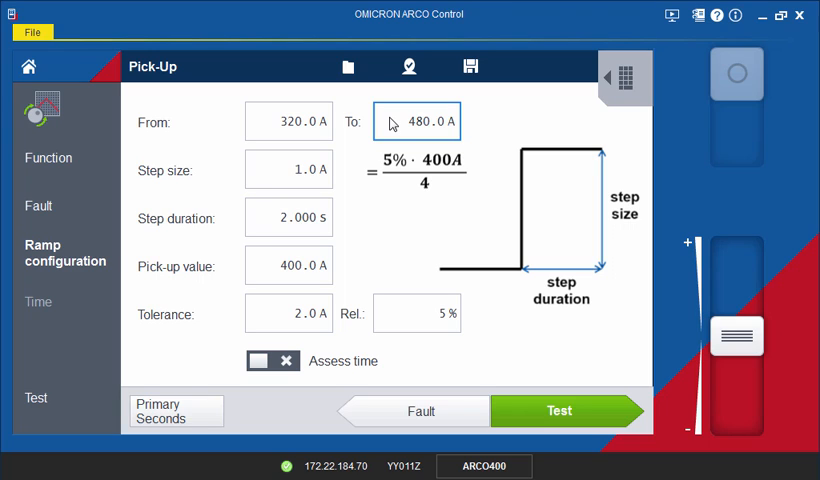
{"action": "mouse_move", "coordinate": [304, 160]}
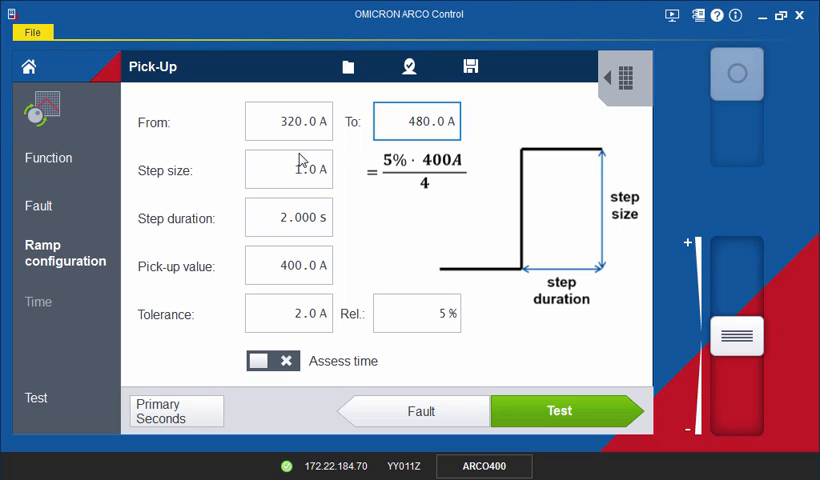
Set the ramp step duration to 5 s for the 320–480 A ramp in 5 A steps
{"action": "left_click", "coordinate": [288, 168]}
{"action": "type", "text": "5"}
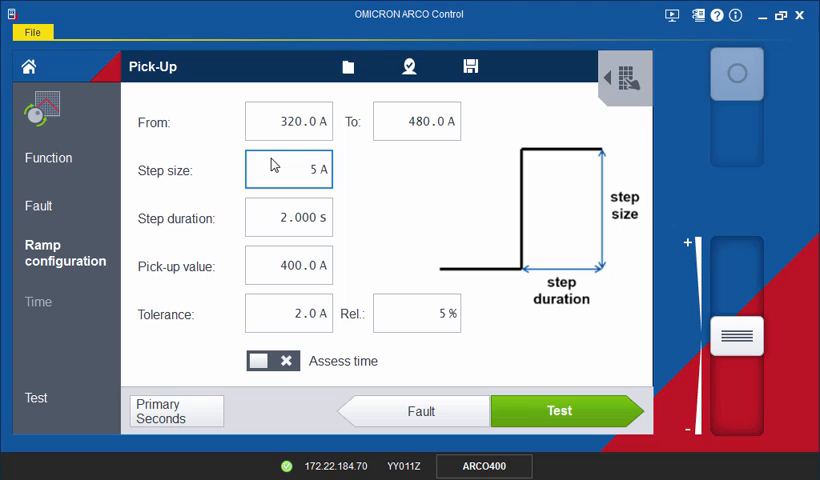
{"action": "left_click", "coordinate": [288, 218]}
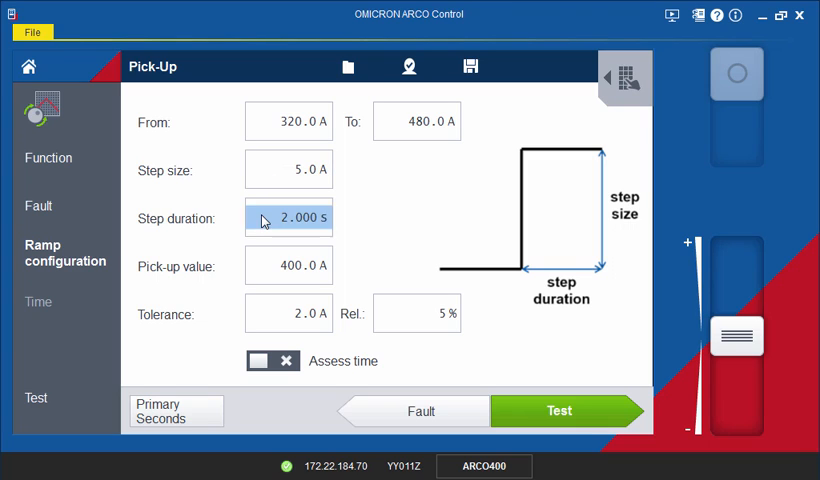
{"action": "type", "text": "5.000"}
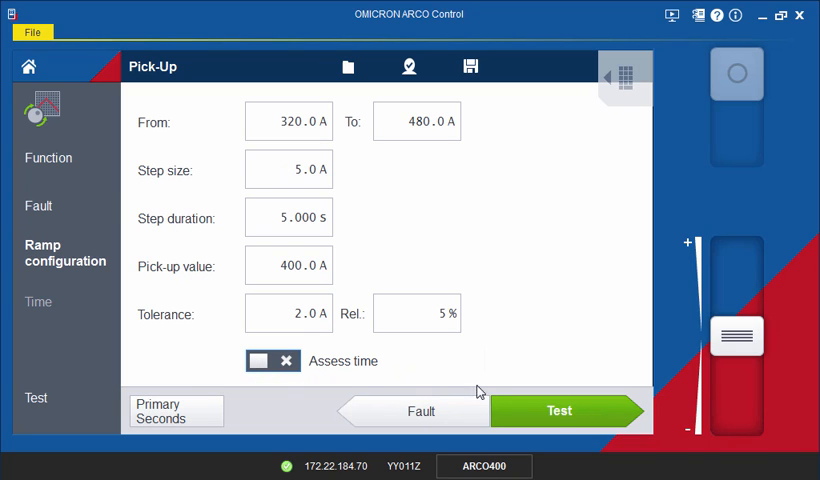
Inject the automatic ramp and let it finish, measuring pick-up at 405.0 A after 1.490 s
{"action": "left_click", "coordinate": [558, 410]}
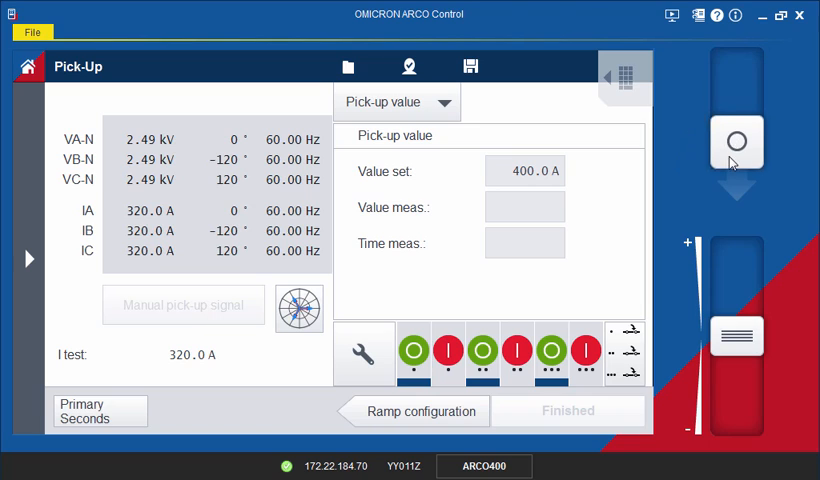
{"action": "left_click", "coordinate": [736, 140]}
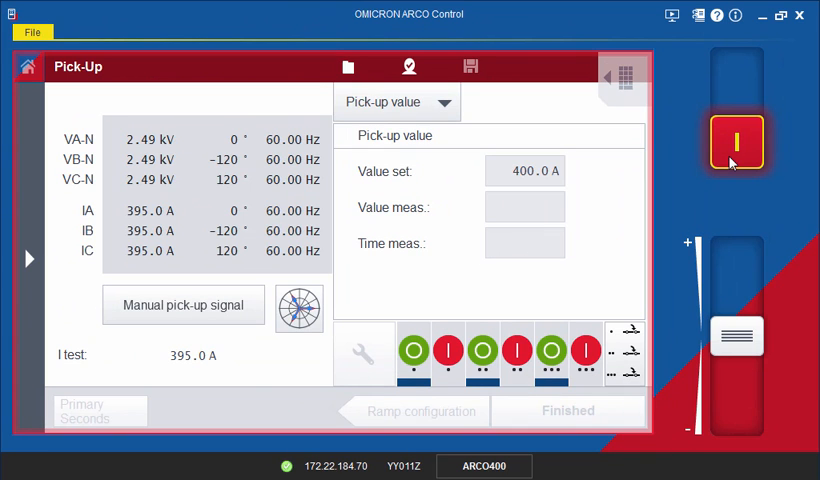
{"action": "left_click", "coordinate": [184, 304]}
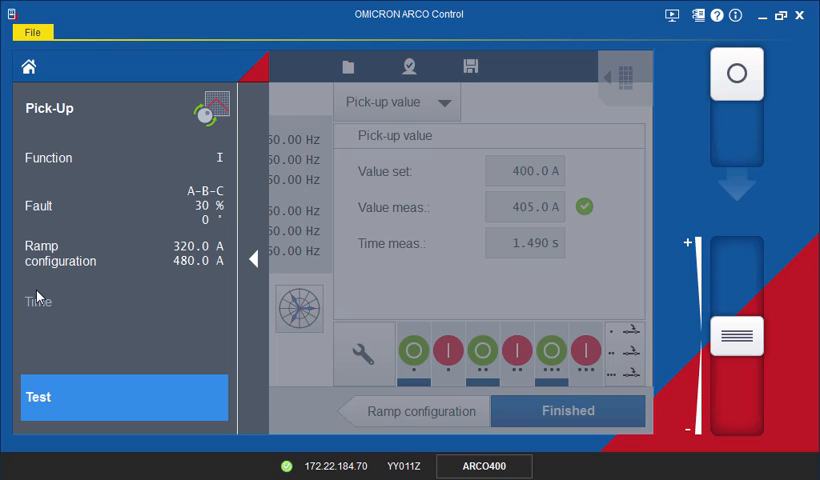
{"action": "mouse_move", "coordinate": [98, 212]}
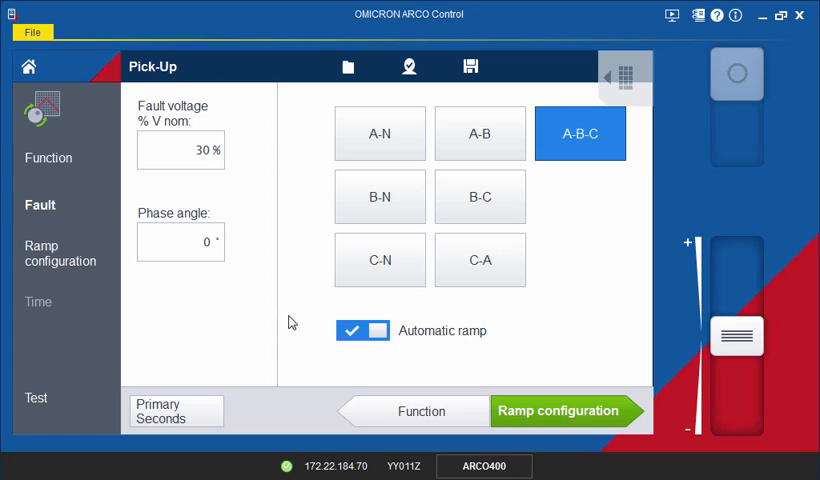
Turn automatic ramping off and move to the manual pick-up test screen
{"action": "left_click", "coordinate": [362, 330]}
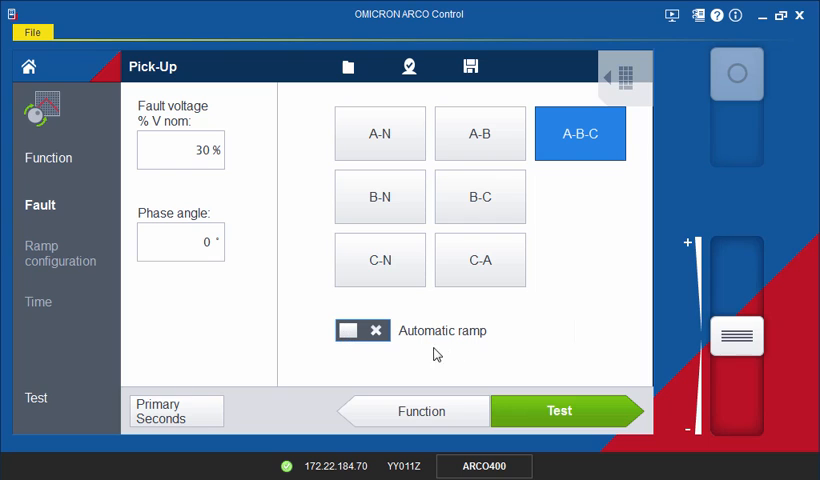
{"action": "left_click", "coordinate": [558, 412]}
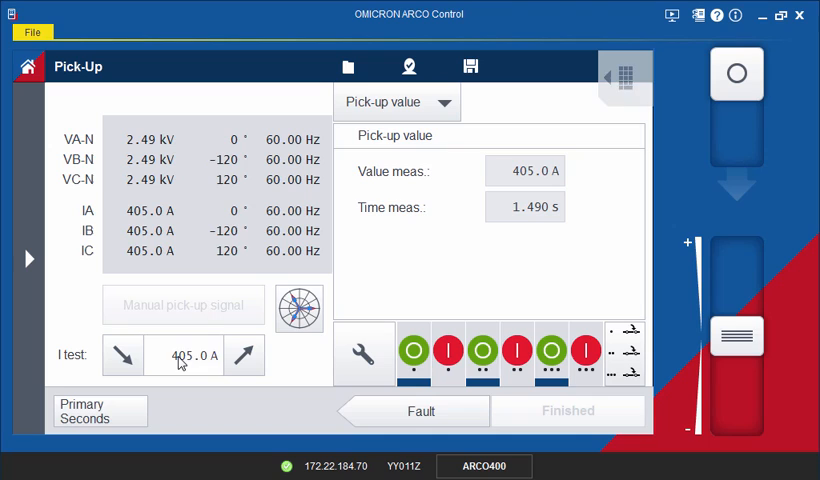
Set the starting test current to 370 A and switch the current output on
{"action": "left_click", "coordinate": [184, 356]}
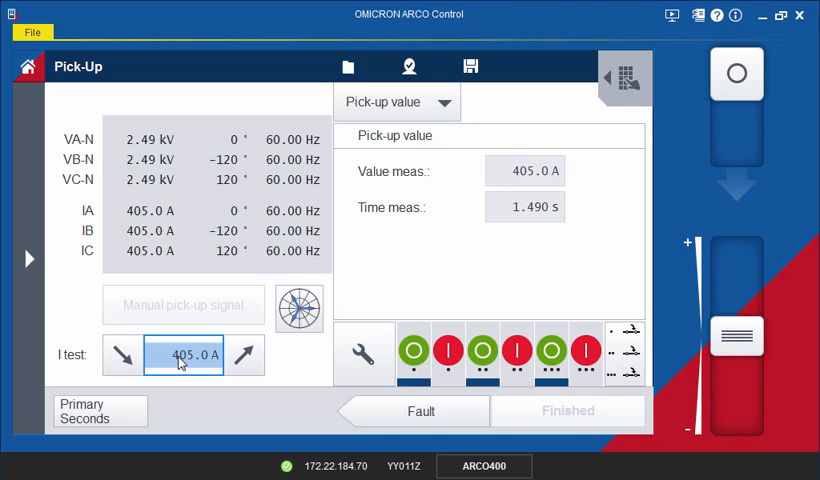
{"action": "left_click", "coordinate": [120, 356]}
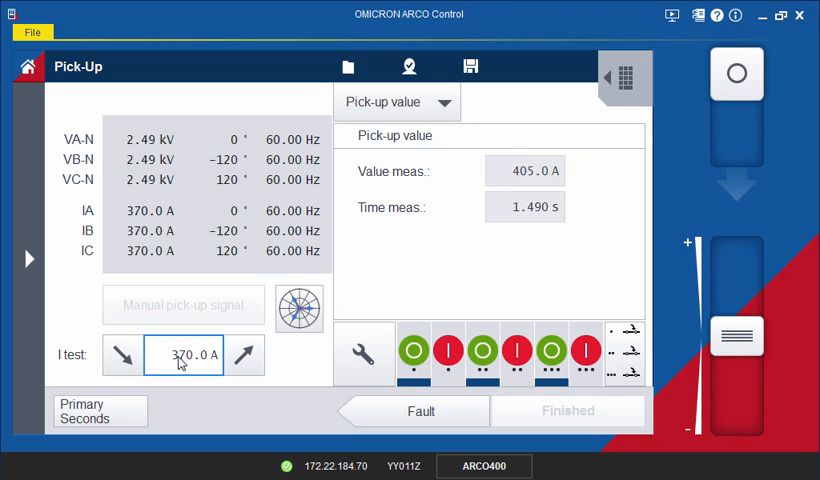
{"action": "mouse_move", "coordinate": [272, 372]}
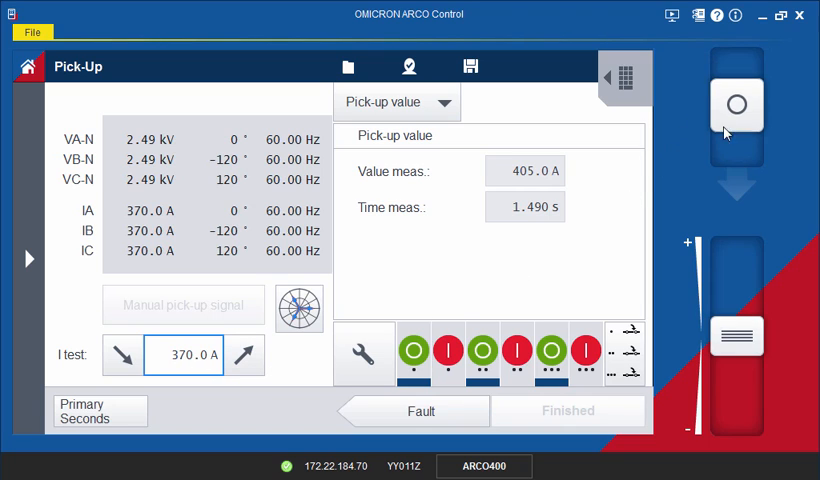
{"action": "left_click", "coordinate": [736, 104]}
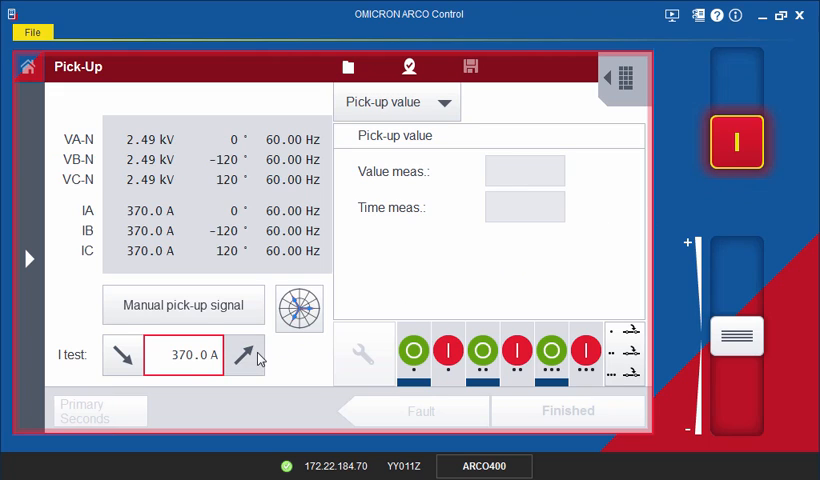
Step the current up to 401.0 A and signal pick-up, recording 401.0 A after 2.634 s
{"action": "left_click", "coordinate": [244, 356]}
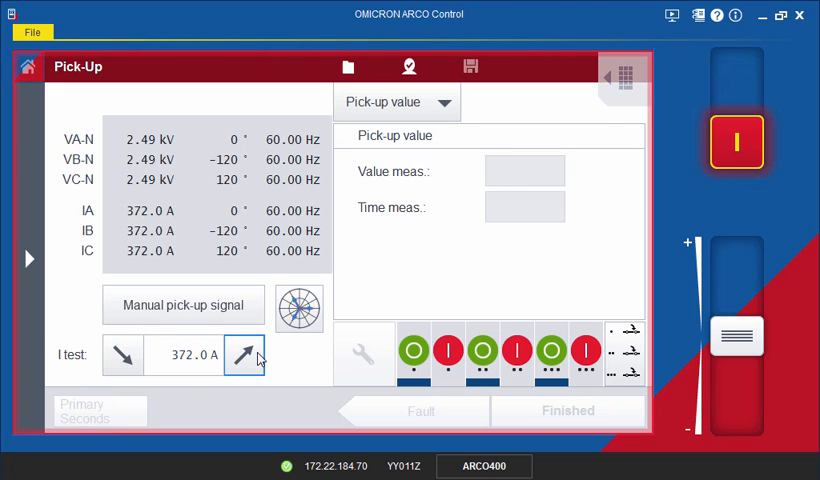
{"action": "left_click", "coordinate": [244, 356]}
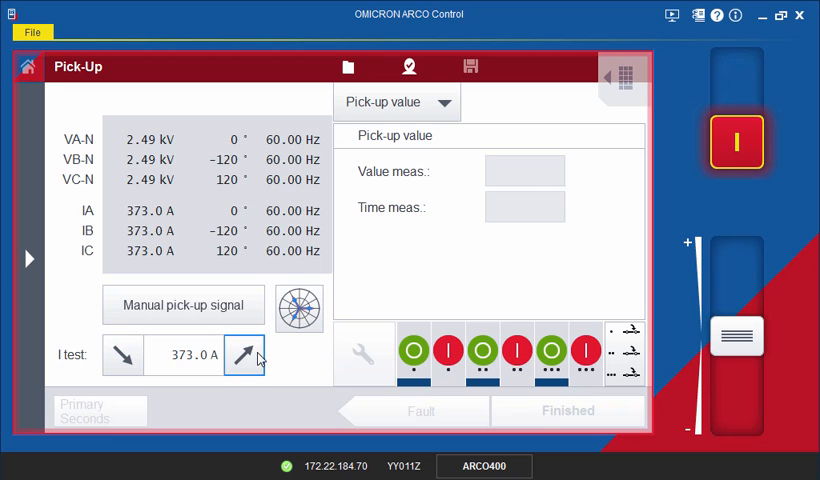
{"action": "left_click", "coordinate": [244, 356]}
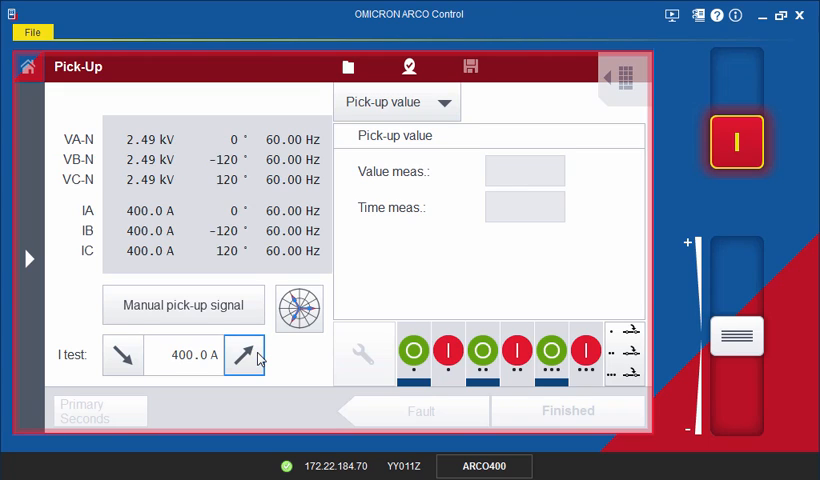
{"action": "left_click", "coordinate": [240, 356]}
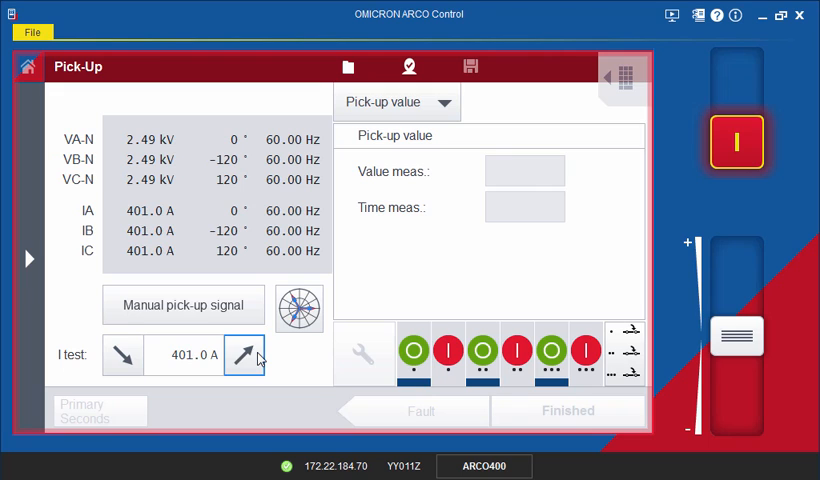
{"action": "left_click", "coordinate": [184, 304]}
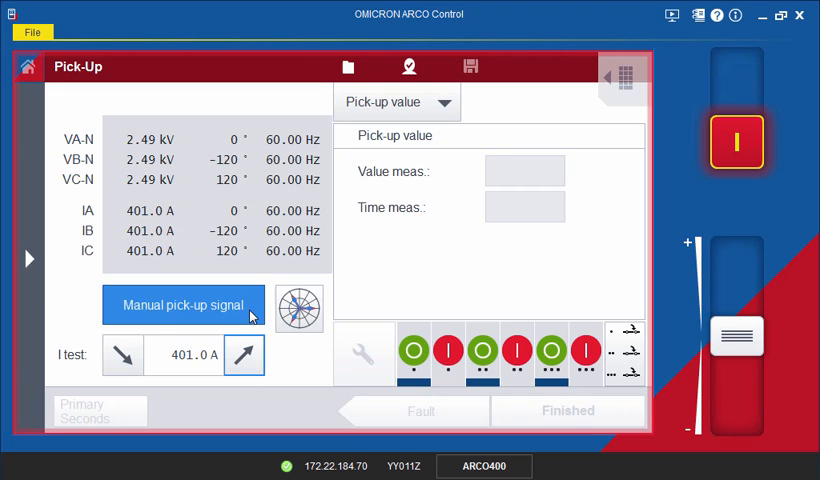
{"action": "left_click", "coordinate": [182, 304]}
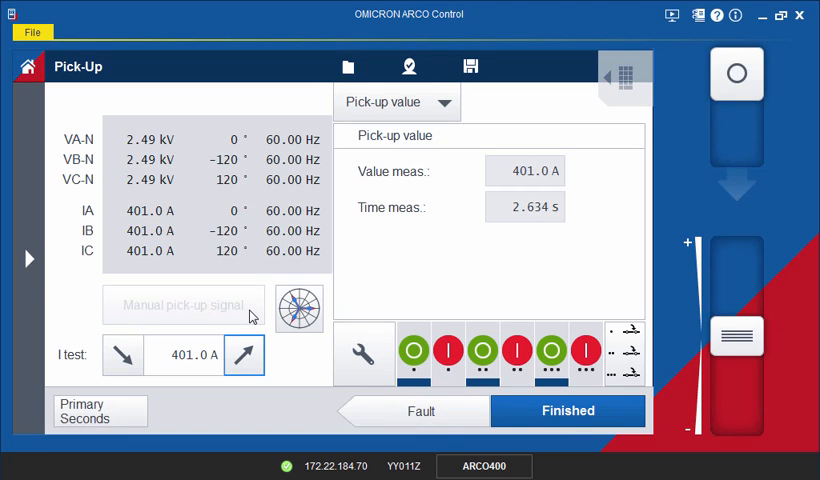